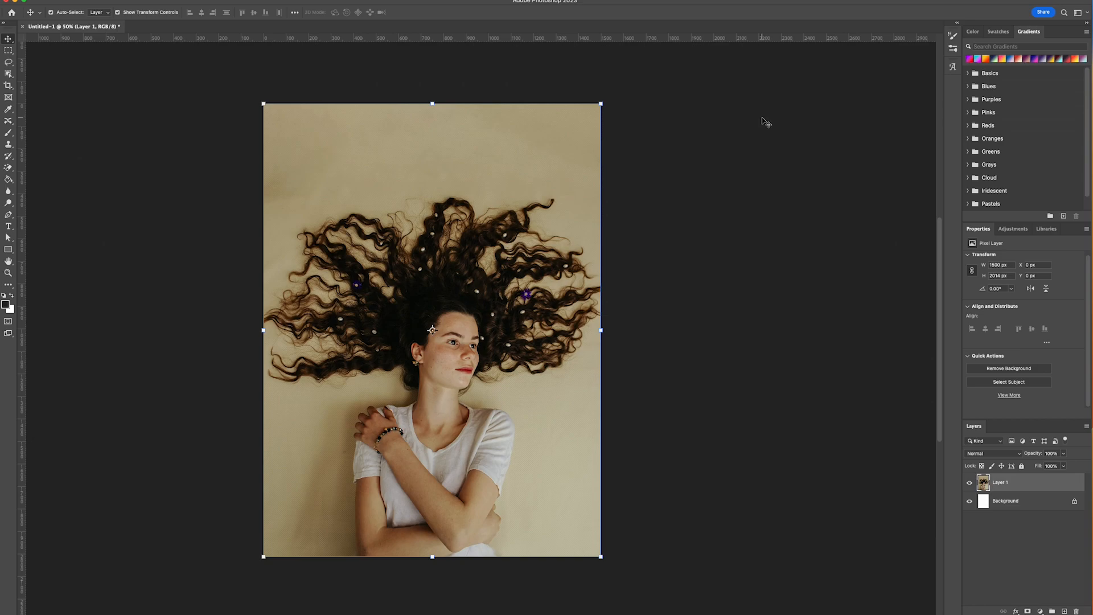
mouse_move(769, 365)
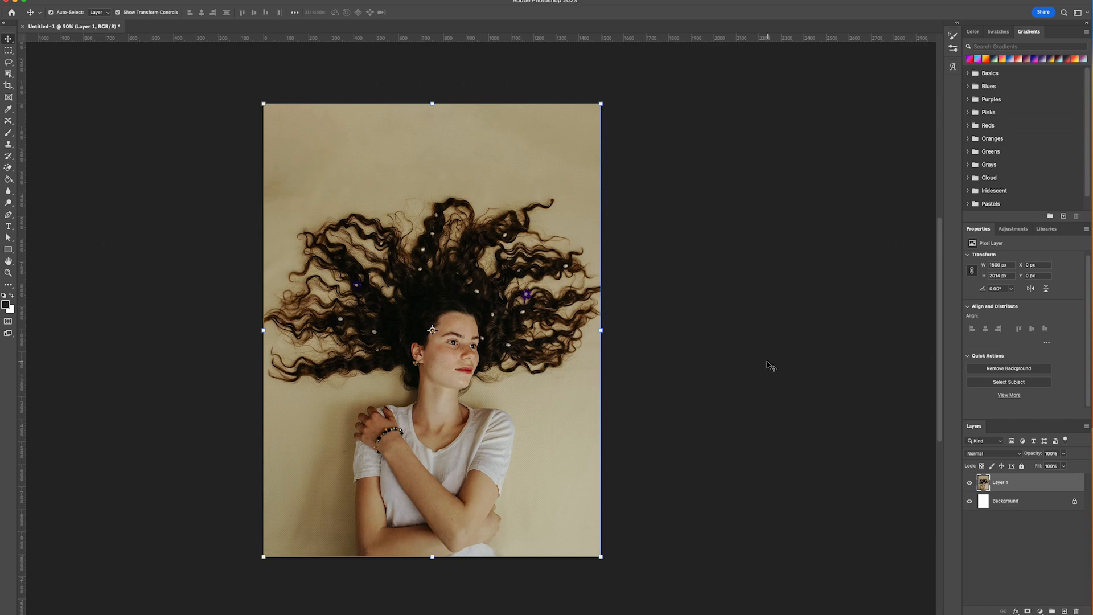
mouse_move(552, 612)
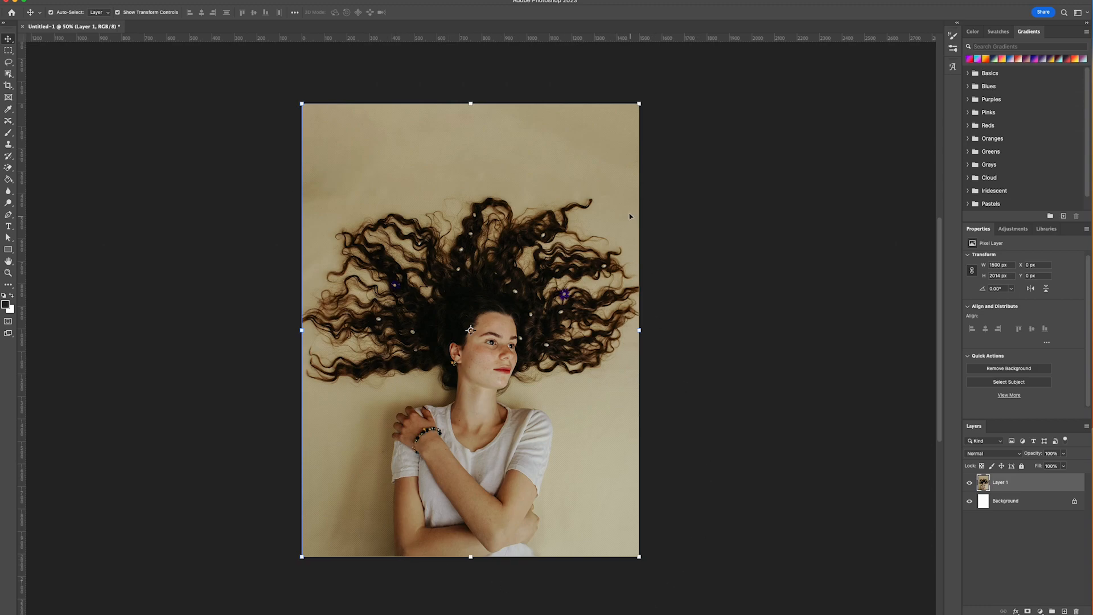
mouse_move(609, 358)
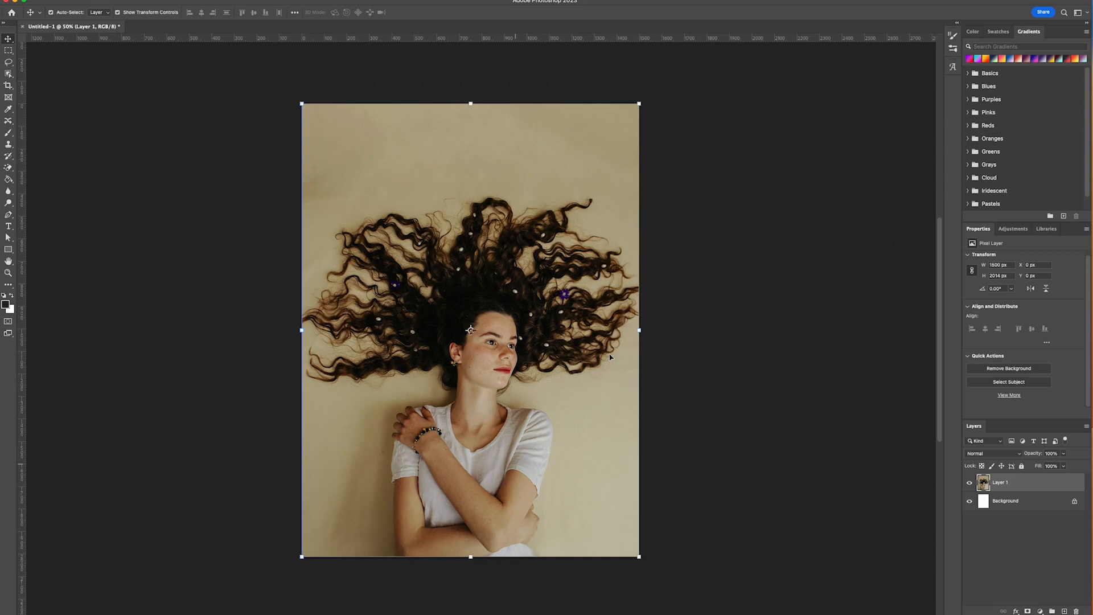
mouse_move(588, 440)
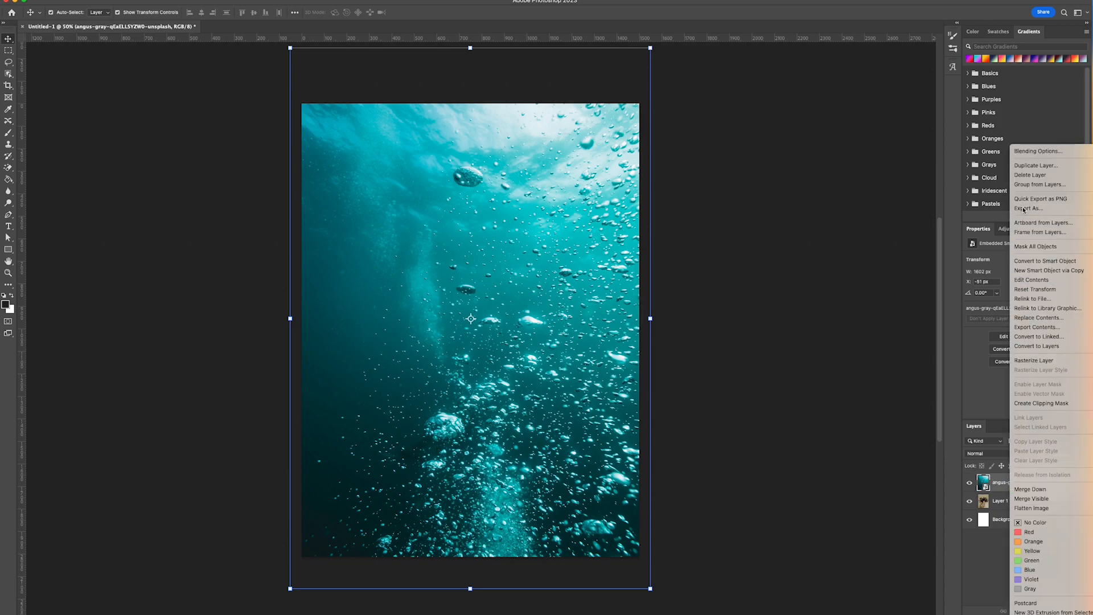
Step: Duplicate the underwater bubbles layer so a copy sits above the original
click(1036, 165)
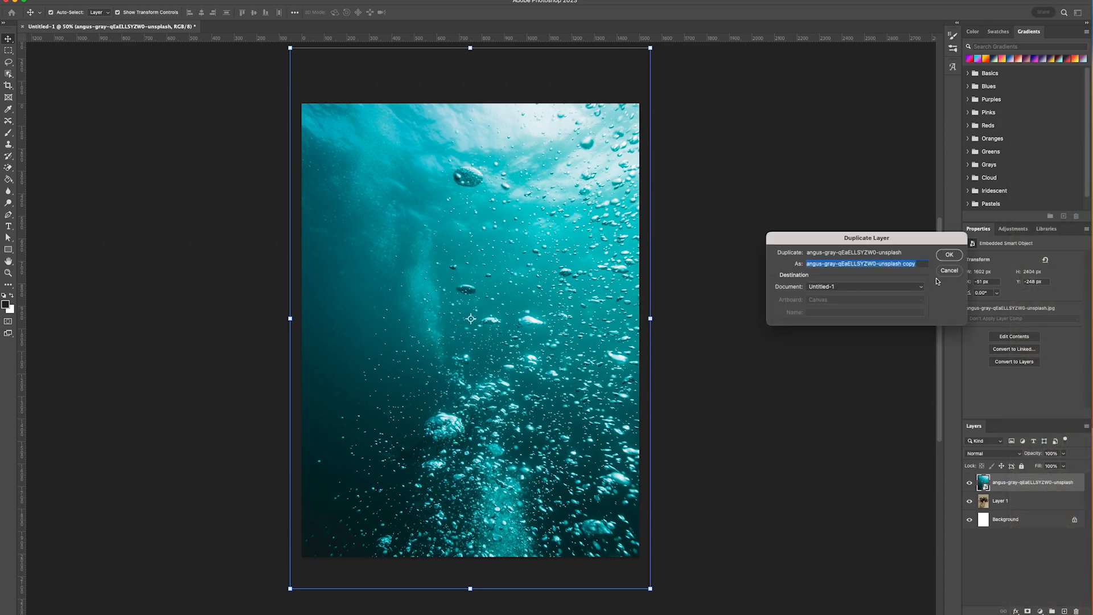
click(949, 254)
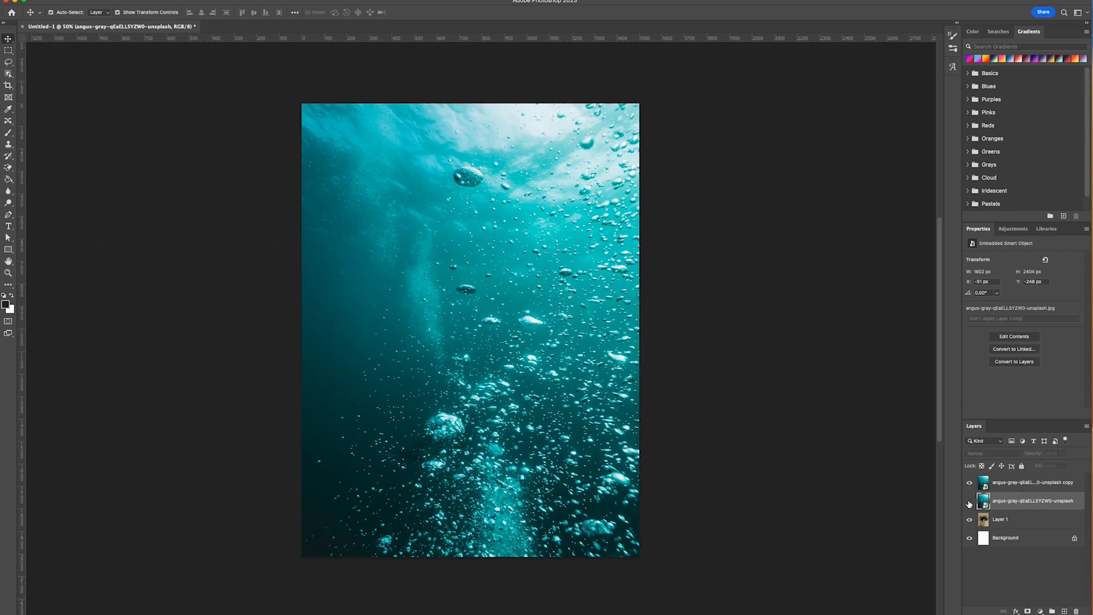
Step: Blend the bubbles copy in Hard Light over the portrait, then hide it in favour of the original
click(1032, 482)
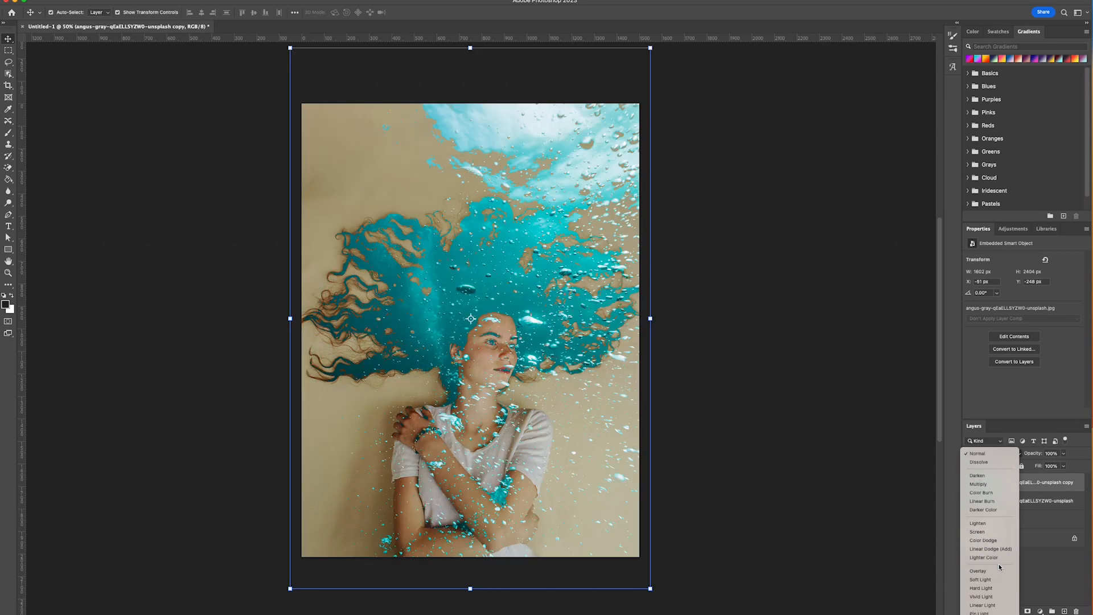
click(981, 587)
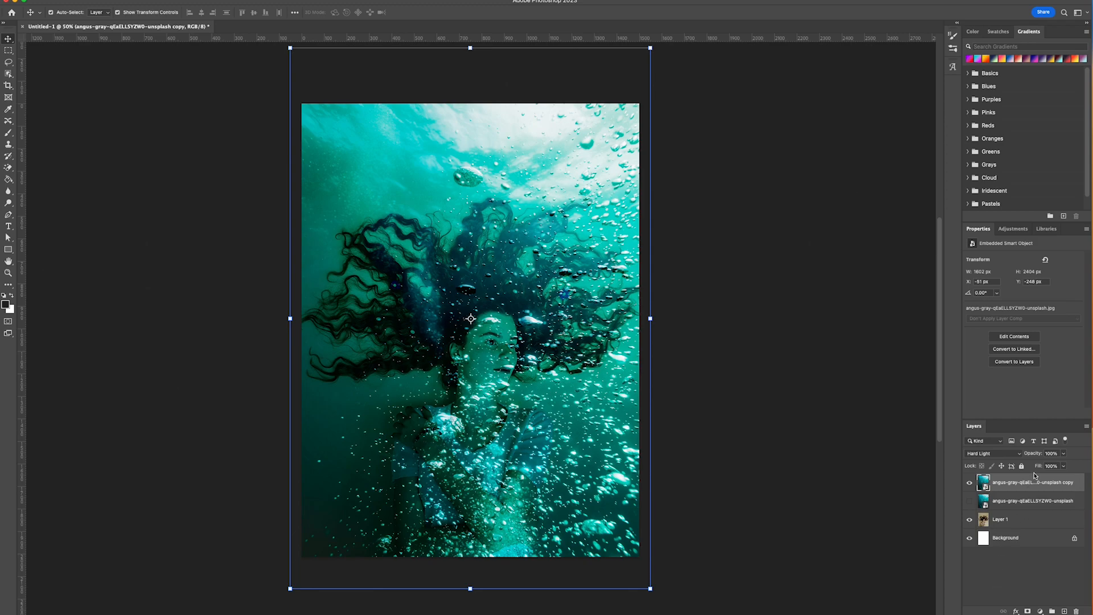
click(1051, 453)
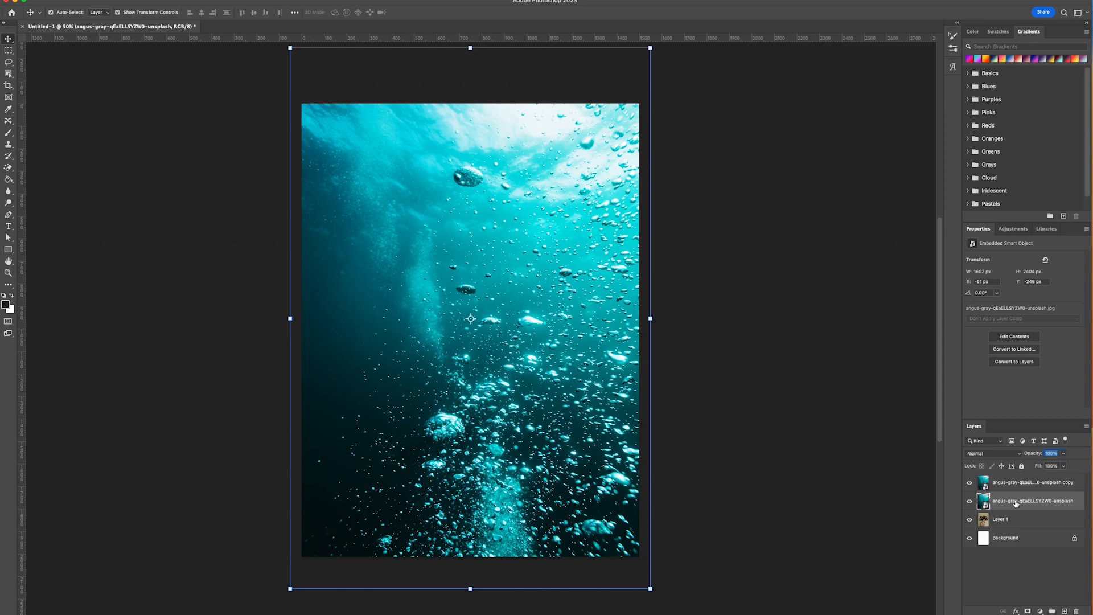
Step: Make the original bubbles layer active for blending in Color mode
click(977, 565)
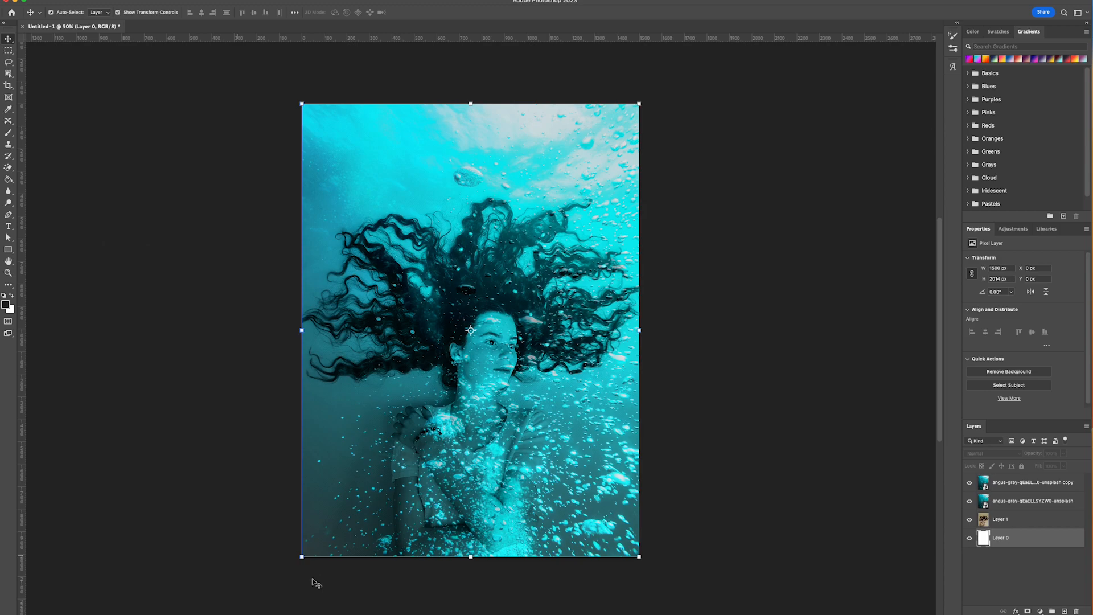
mouse_move(411, 360)
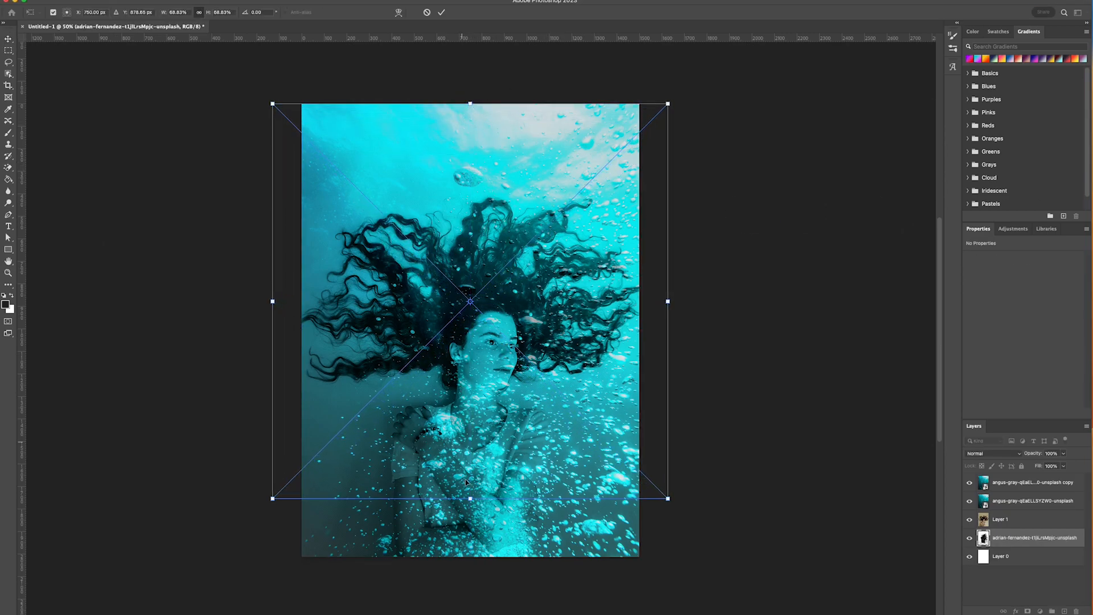
Step: Enlarge the second profile portrait to fill the canvas height
drag(468, 497, 475, 556)
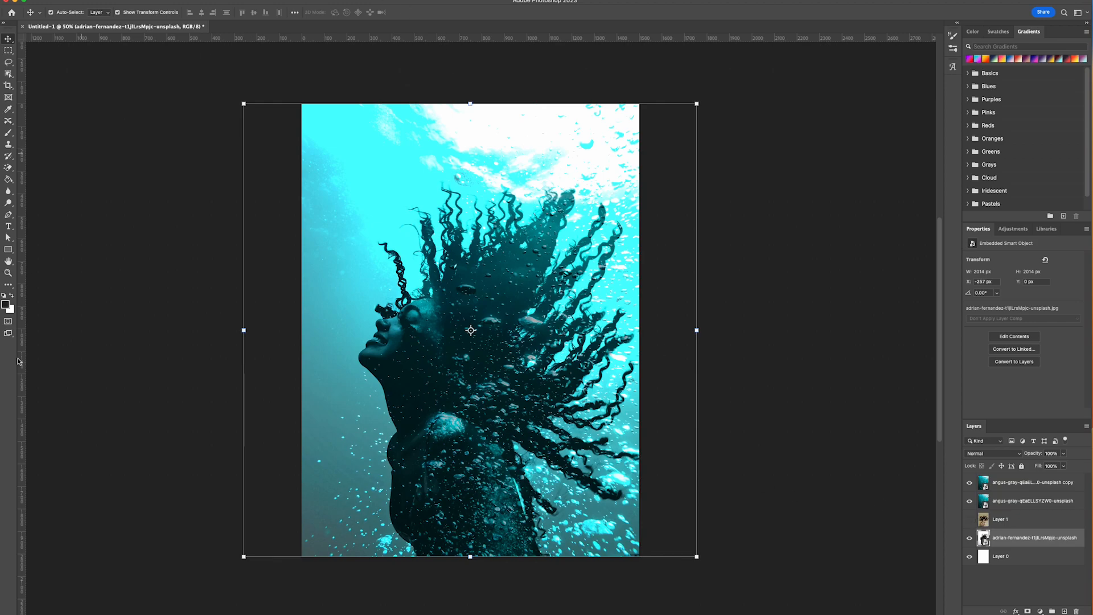
mouse_move(826, 203)
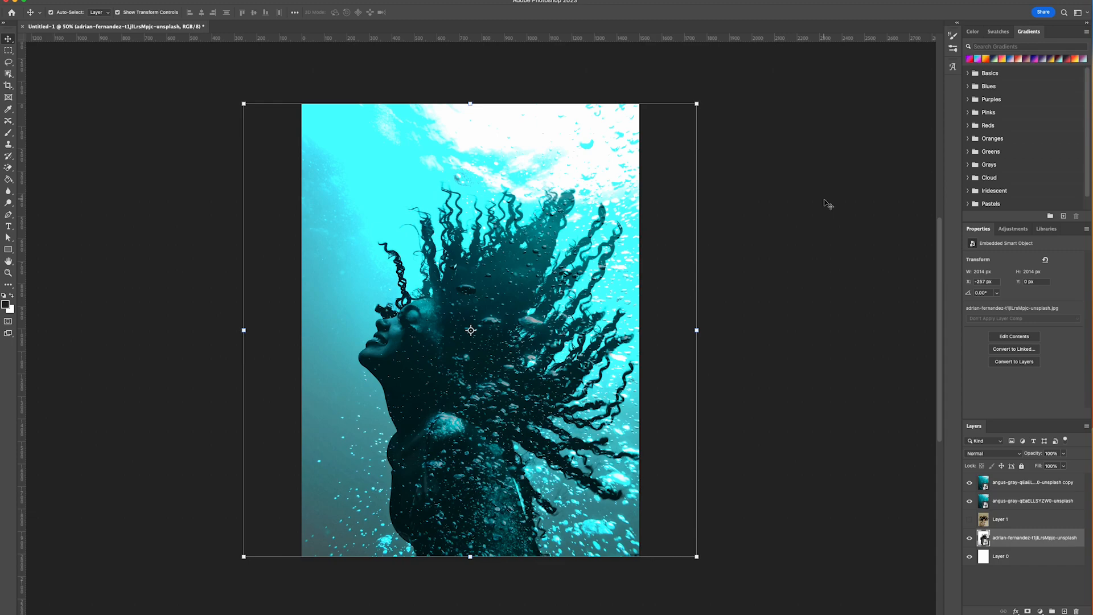
mouse_move(808, 176)
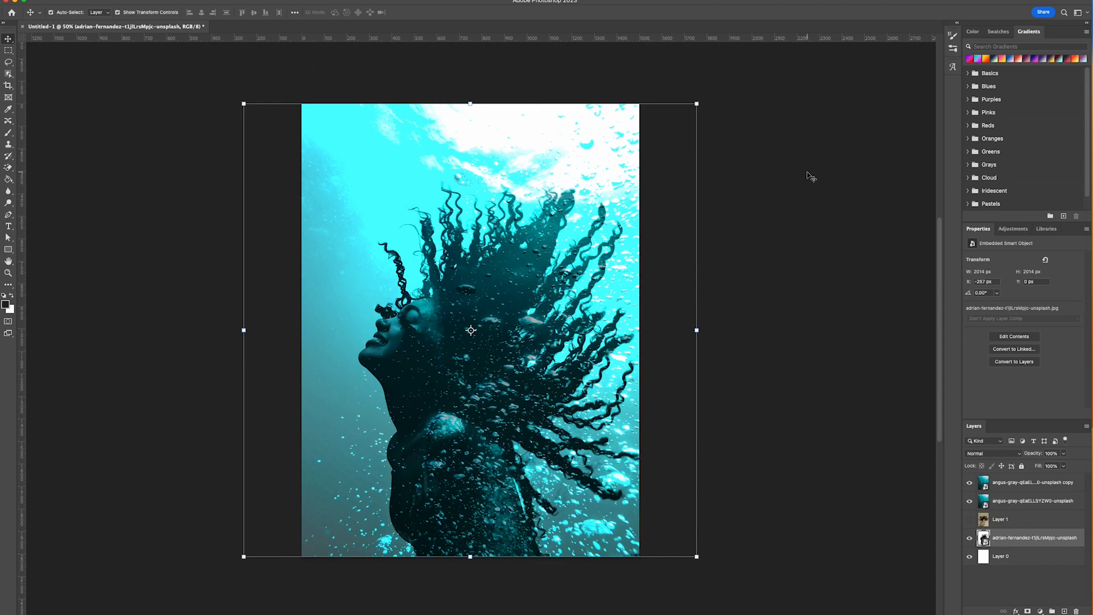